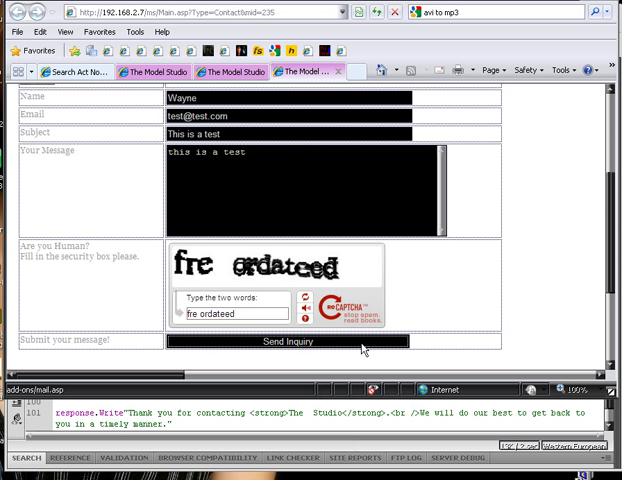
- Scroll down and submit the filled contact form, revealing a page with leaked ASP code
{"action": "scroll", "scroll_direction": "down", "scroll_amount": 3}
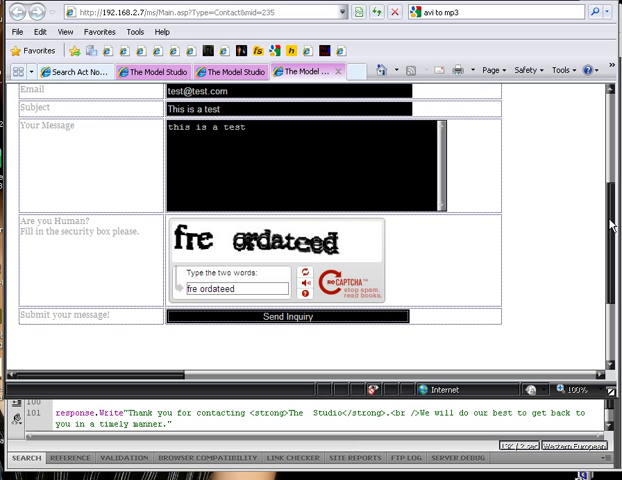
{"action": "scroll", "scroll_direction": "down", "scroll_amount": 3}
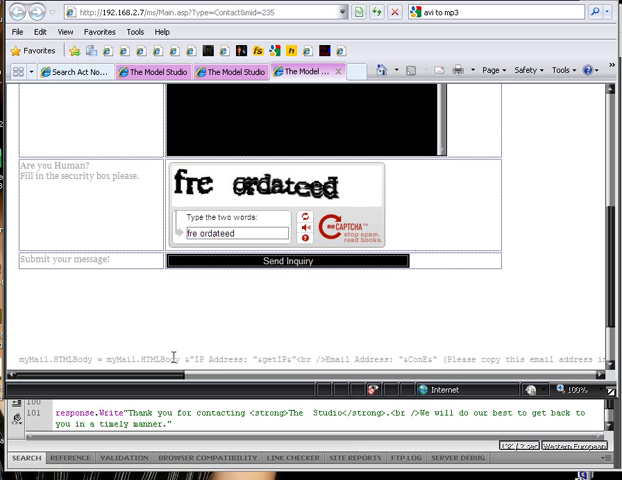
{"action": "left_click", "coordinate": [290, 266]}
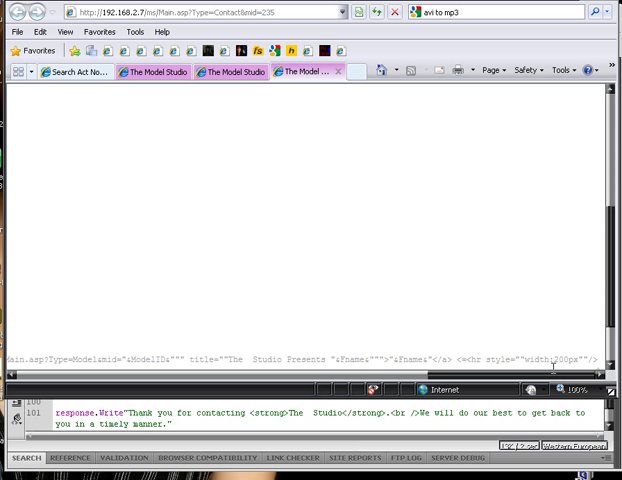
{"action": "mouse_move", "coordinate": [568, 360]}
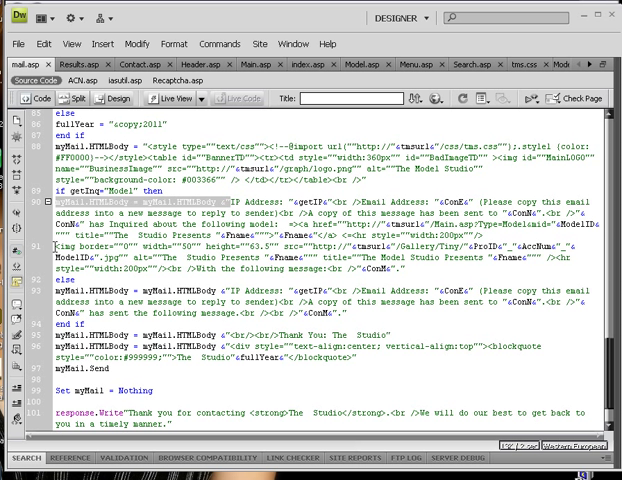
{"action": "mouse_move", "coordinate": [67, 245]}
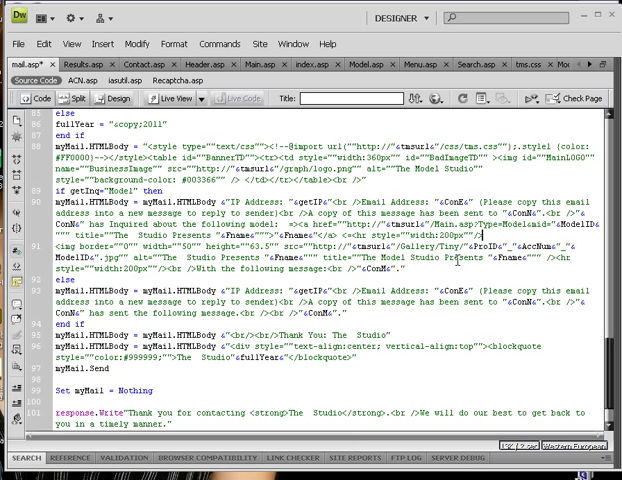
{"action": "mouse_move", "coordinate": [38, 267]}
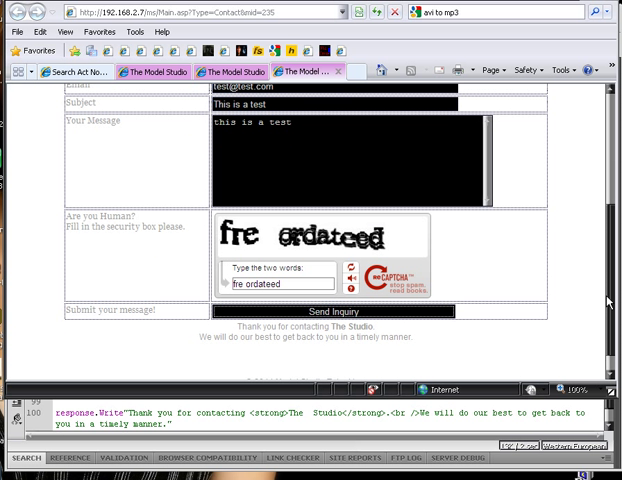
- Scroll down the resubmitted contact page to the thank-you message and copyright footer
{"action": "scroll", "scroll_direction": "down", "scroll_amount": 3}
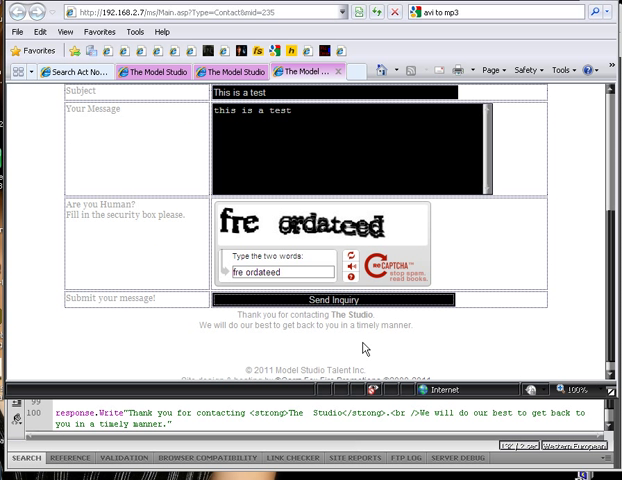